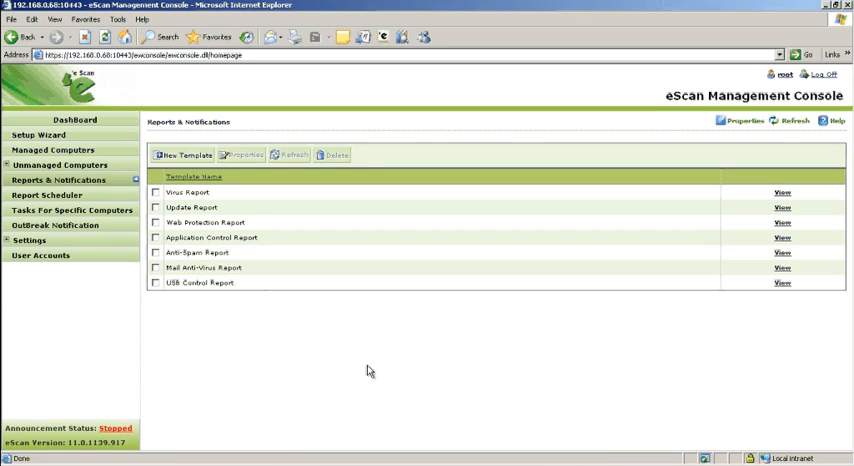
pyautogui.moveTo(348, 248)
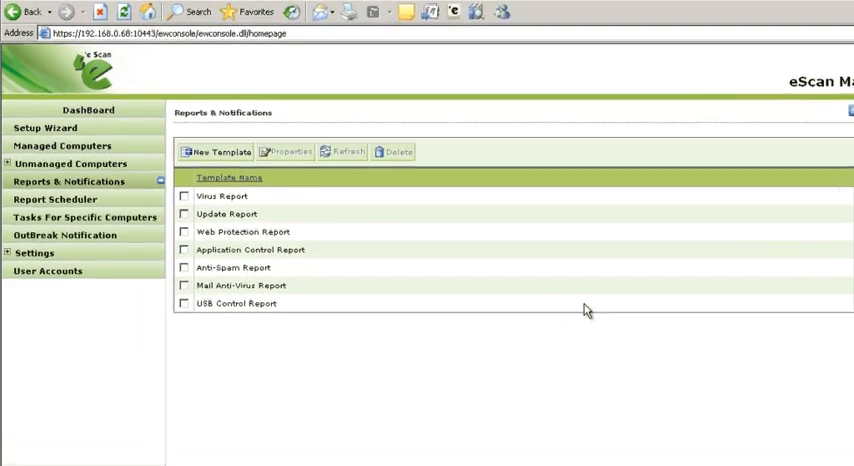
# Create a new template named 'Manual Report' as a USB Control Report for This Month
pyautogui.click(214, 152)
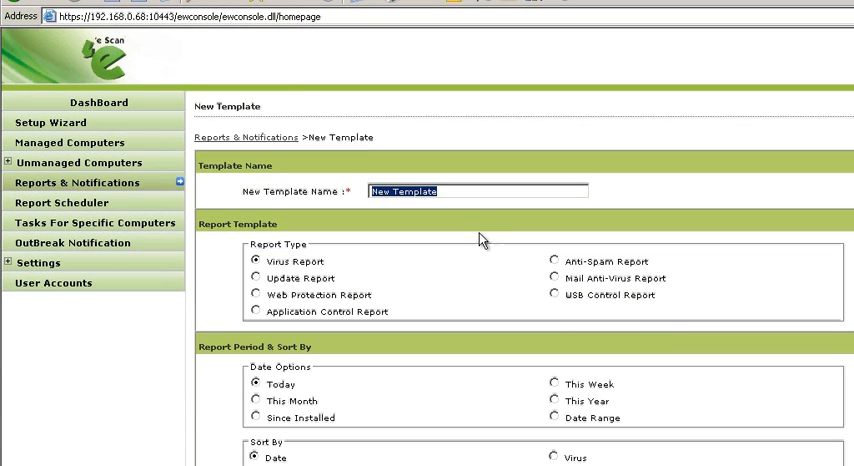
pyautogui.write('Manual R')
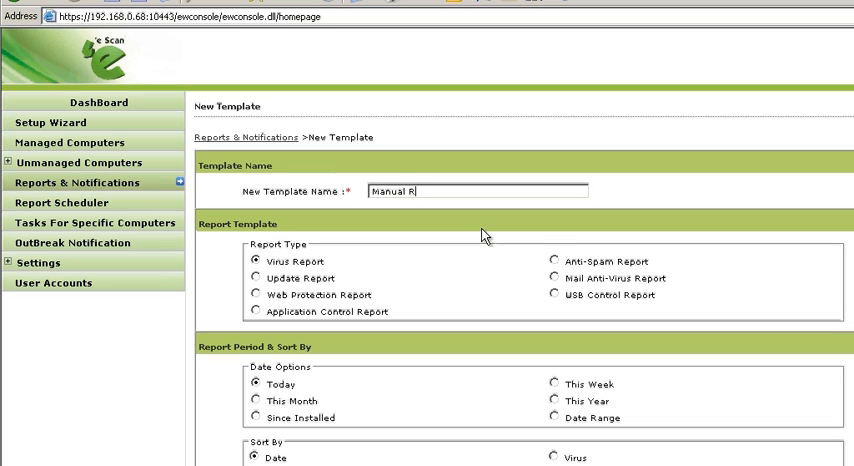
pyautogui.write('eport')
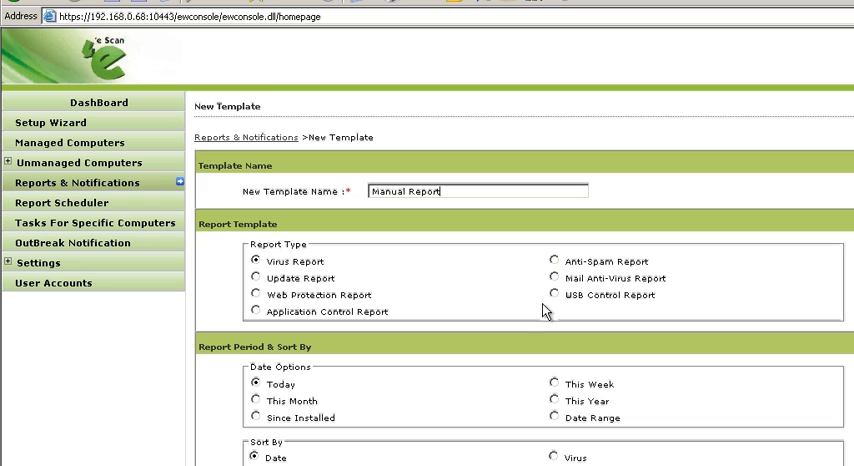
pyautogui.click(554, 294)
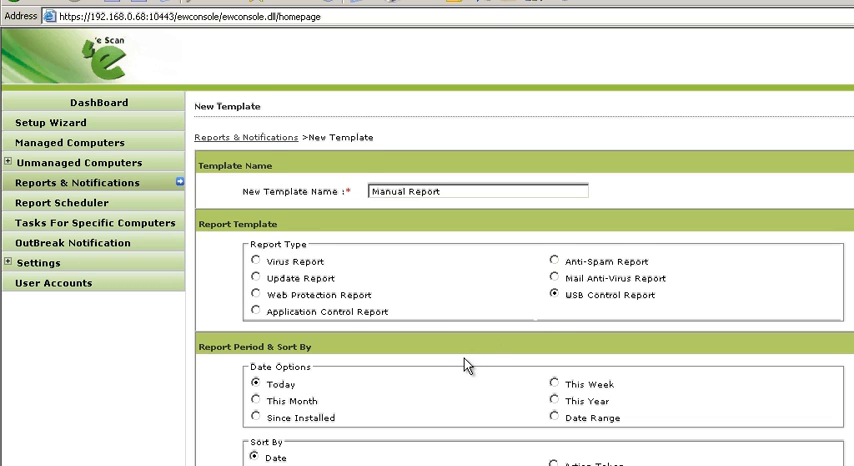
pyautogui.scroll(-3)
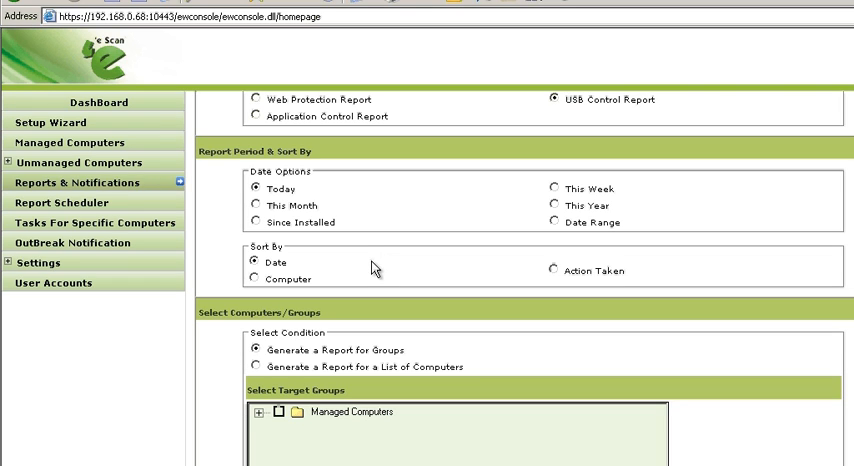
pyautogui.click(256, 204)
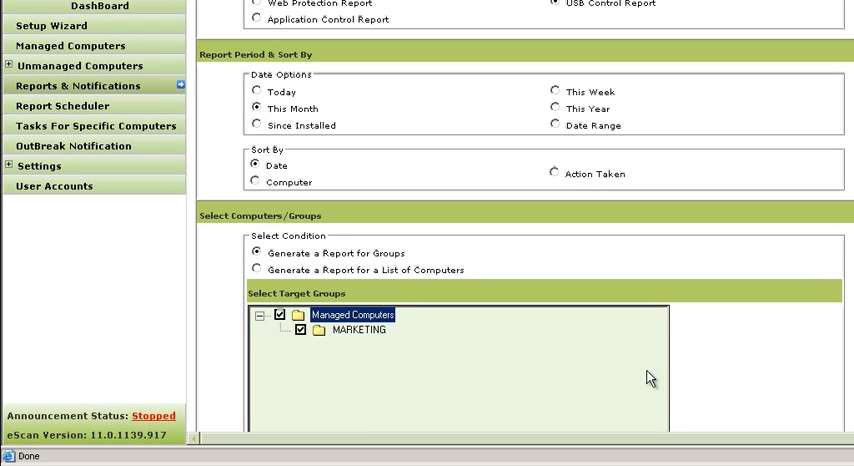
# Target a list of computers instead of groups, adding QA68 from the MARKETING group
pyautogui.scroll(-3)
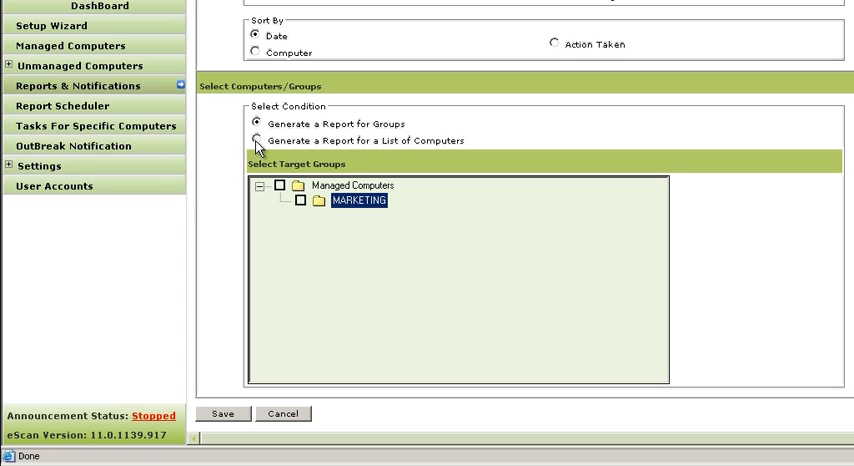
pyautogui.click(258, 140)
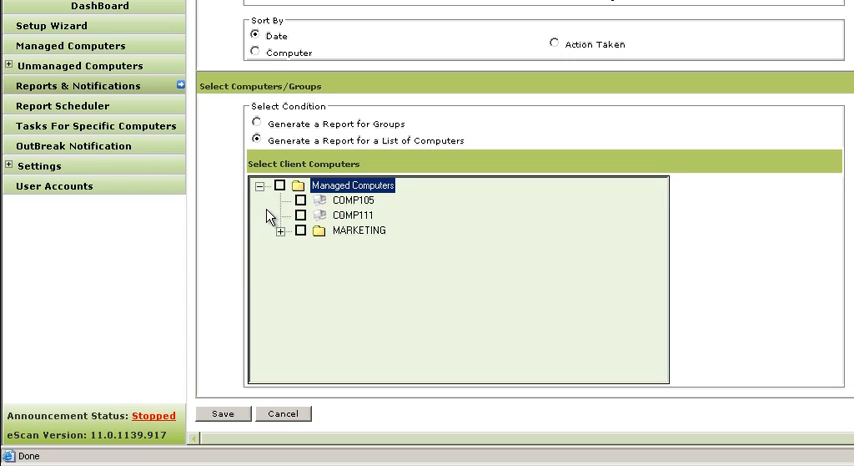
pyautogui.click(288, 230)
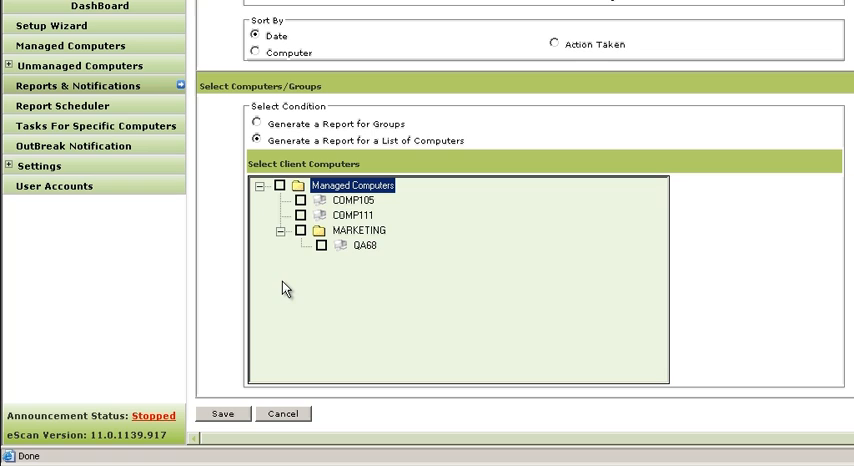
pyautogui.click(302, 216)
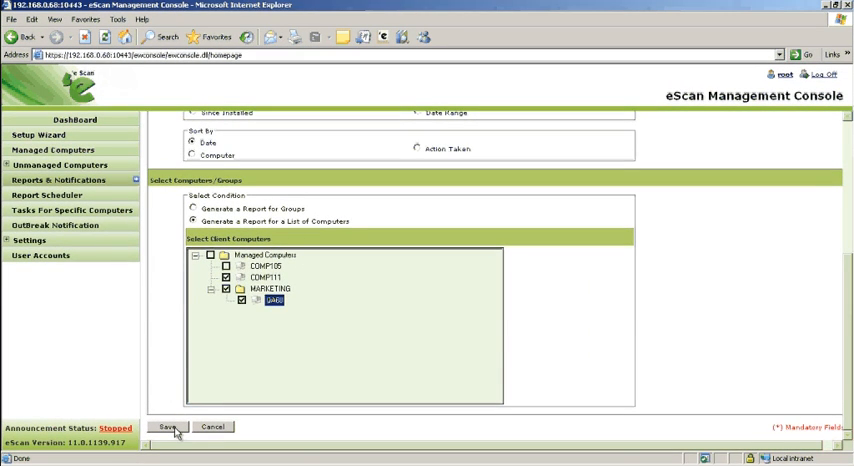
# Save Manual Report and select it in the report templates list
pyautogui.click(168, 428)
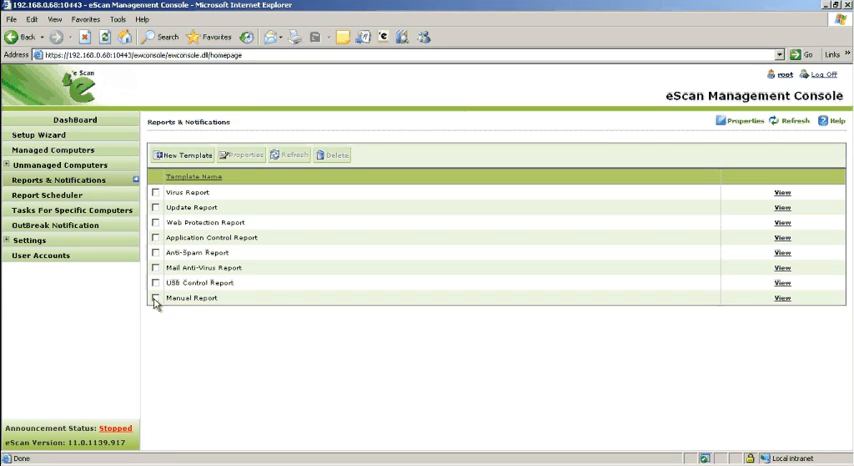
pyautogui.click(156, 300)
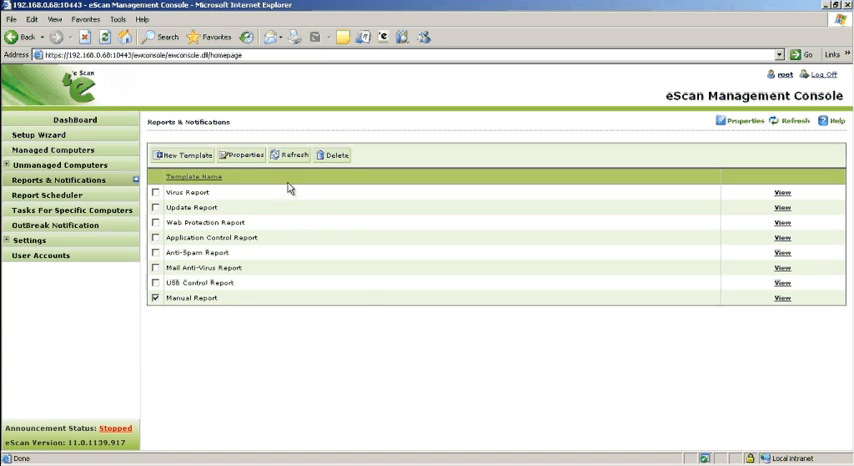
pyautogui.click(240, 156)
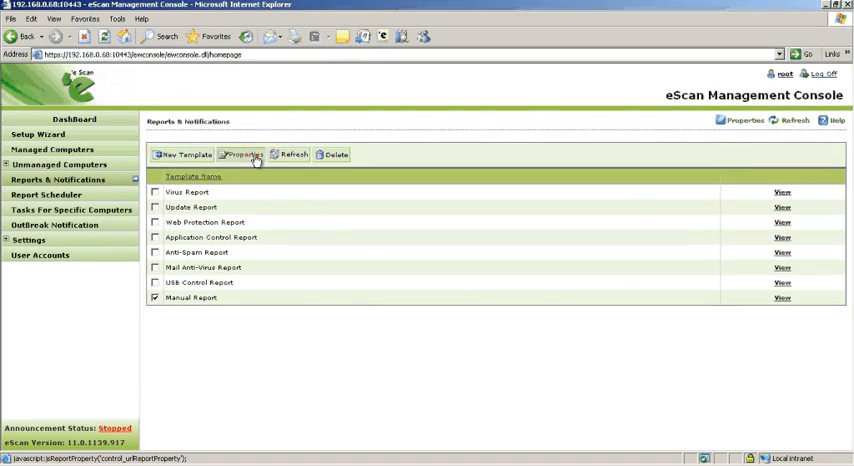
# In Manual Report's properties, keep the This Month period and sort results by Computer
pyautogui.click(242, 154)
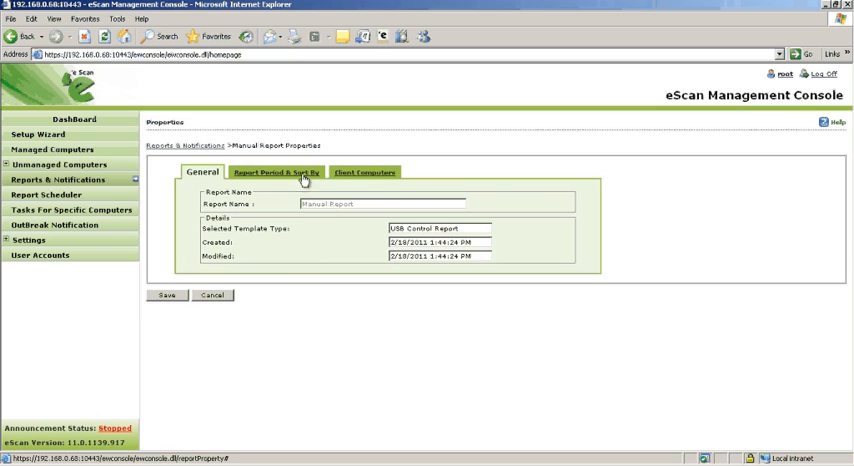
pyautogui.click(276, 172)
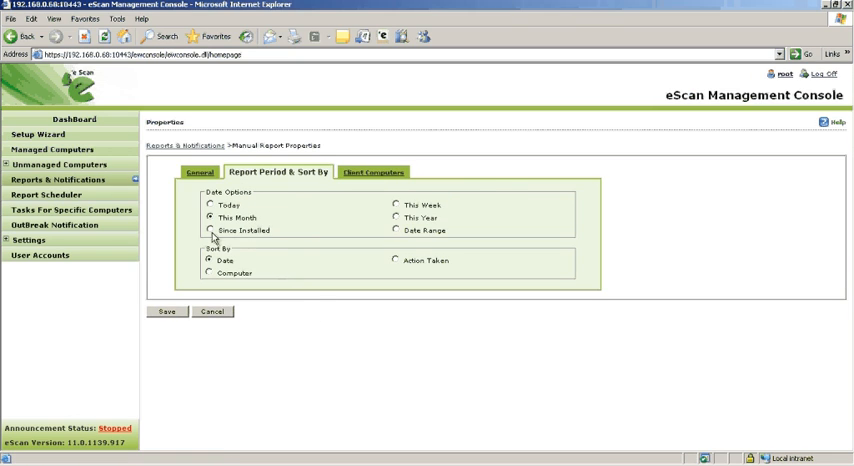
pyautogui.click(212, 232)
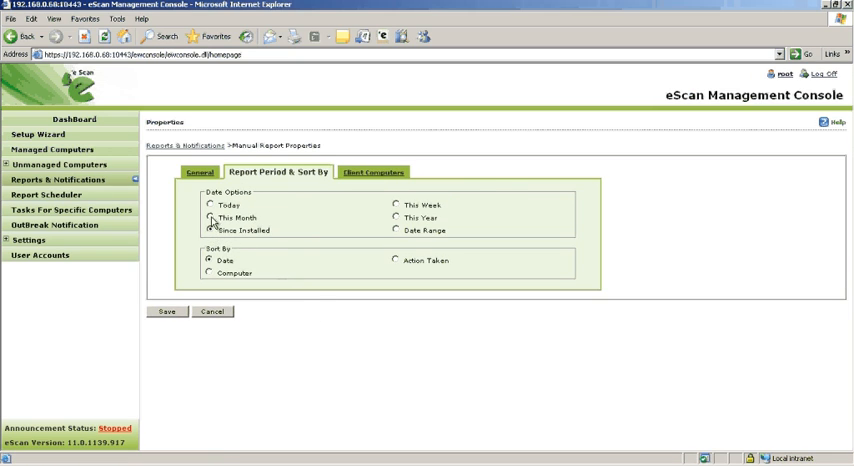
pyautogui.click(210, 216)
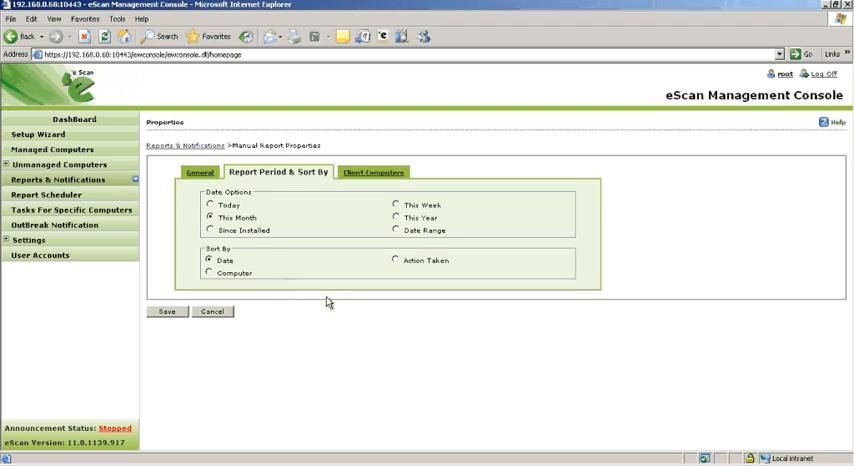
pyautogui.click(210, 272)
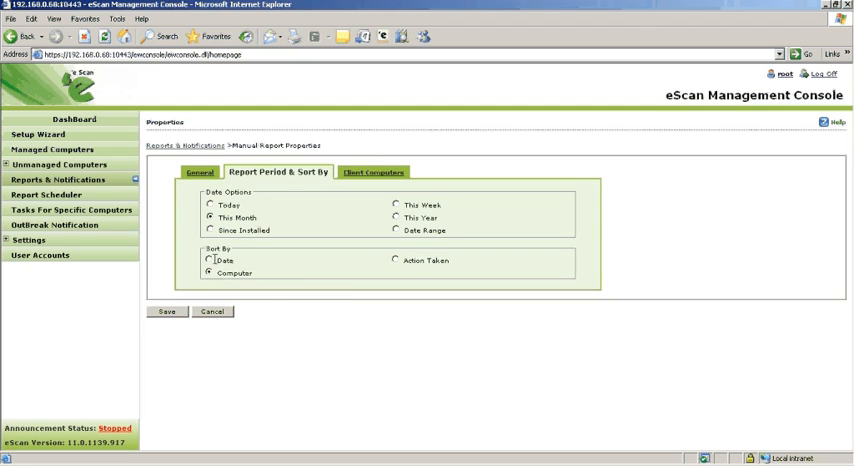
pyautogui.click(210, 260)
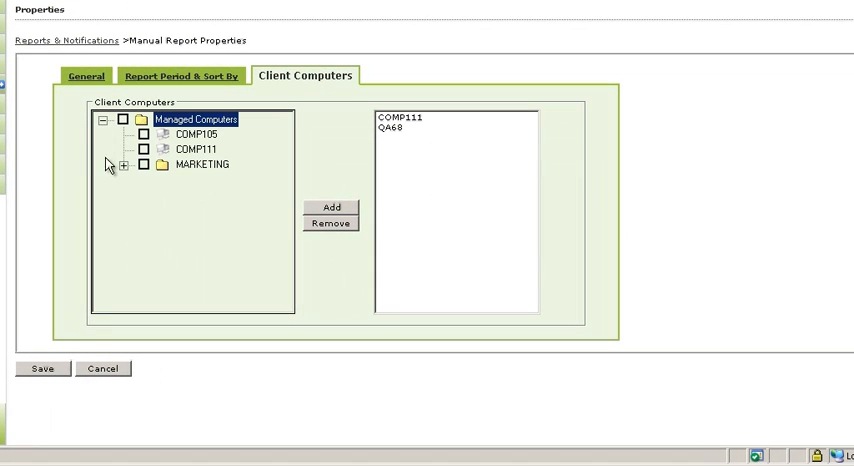
# Remove QA68 from the report's computers, leaving only COMP111, and save the properties
pyautogui.click(118, 164)
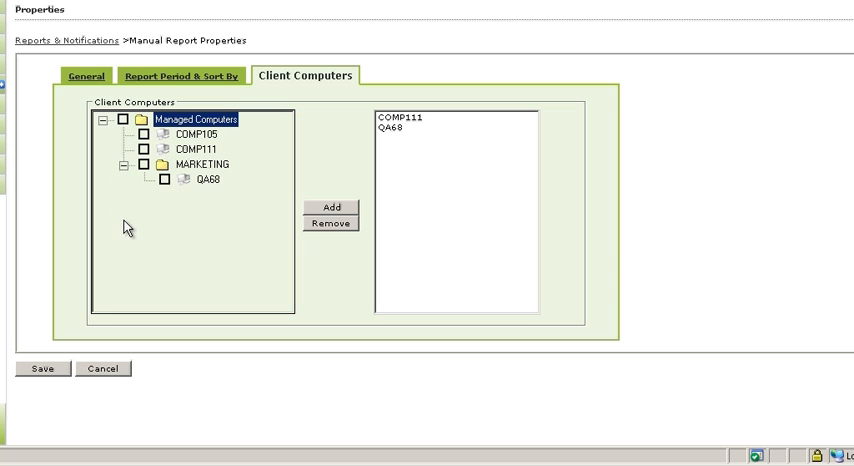
pyautogui.moveTo(400, 136)
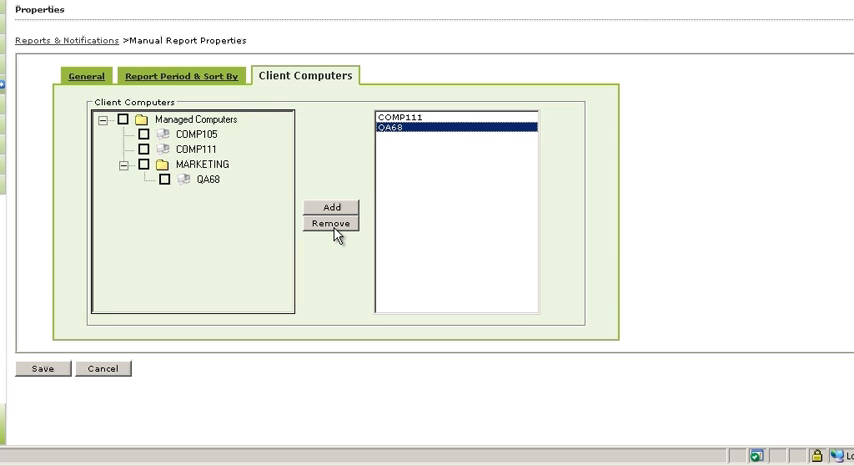
pyautogui.click(332, 222)
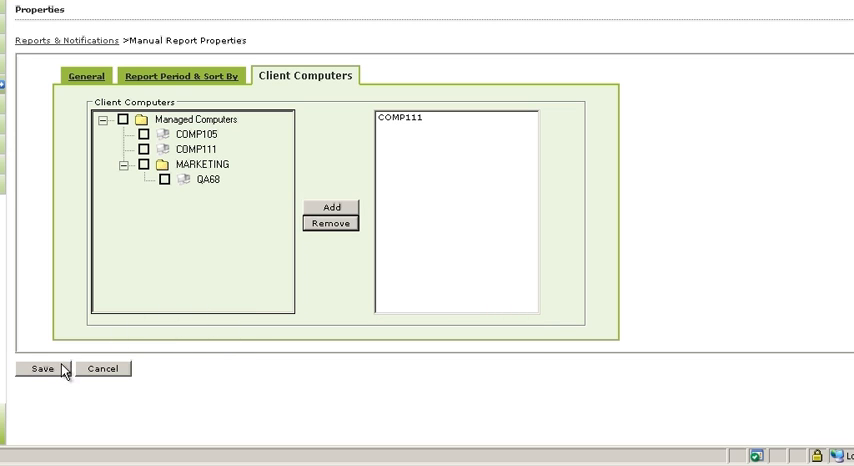
pyautogui.click(40, 368)
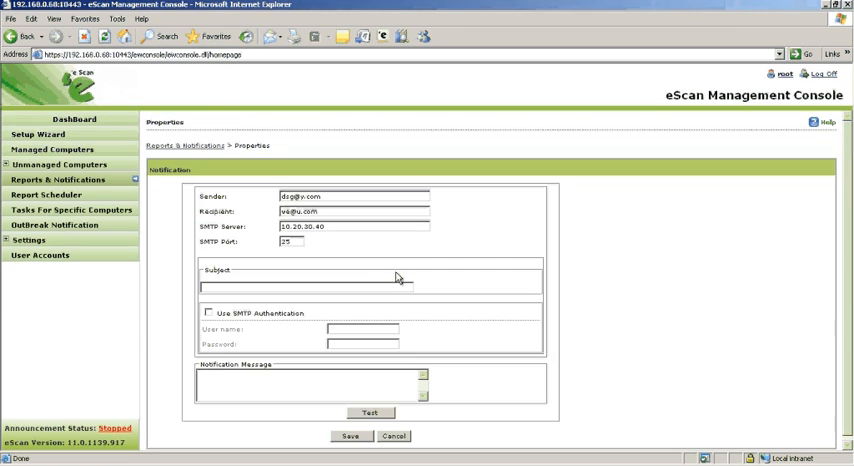
pyautogui.moveTo(612, 348)
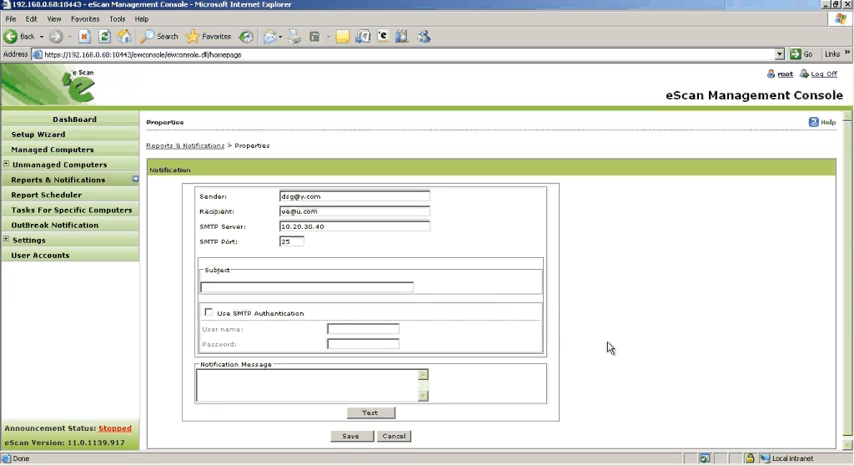